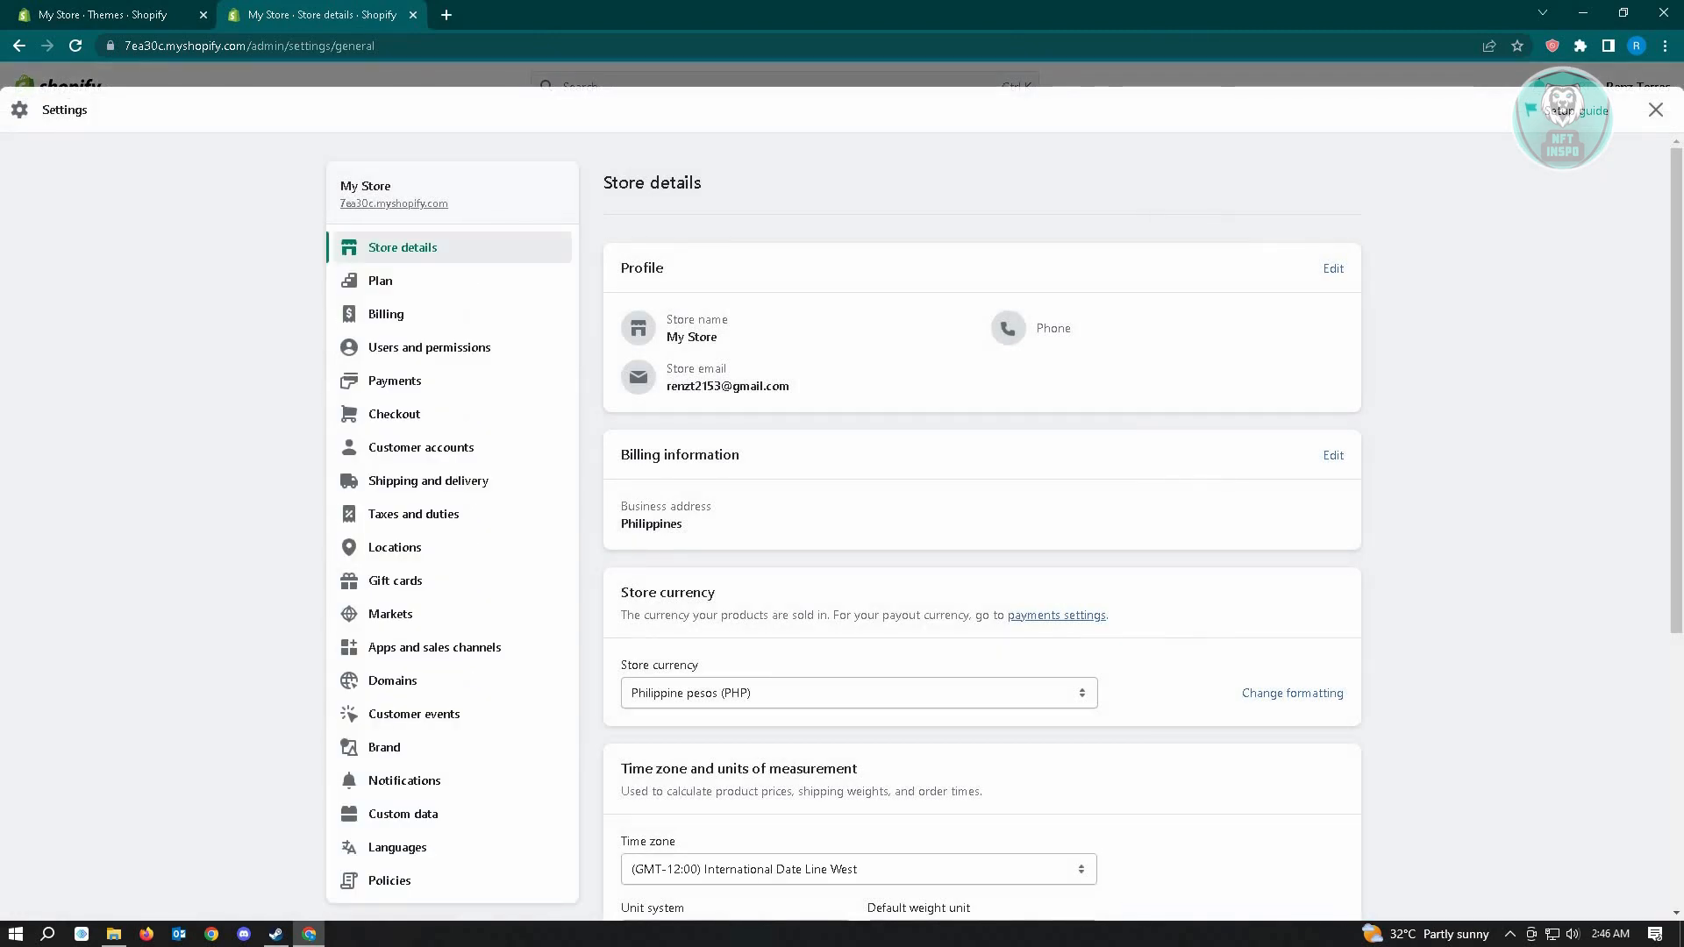
{"action": "mouse_move", "coordinate": [412, 514]}
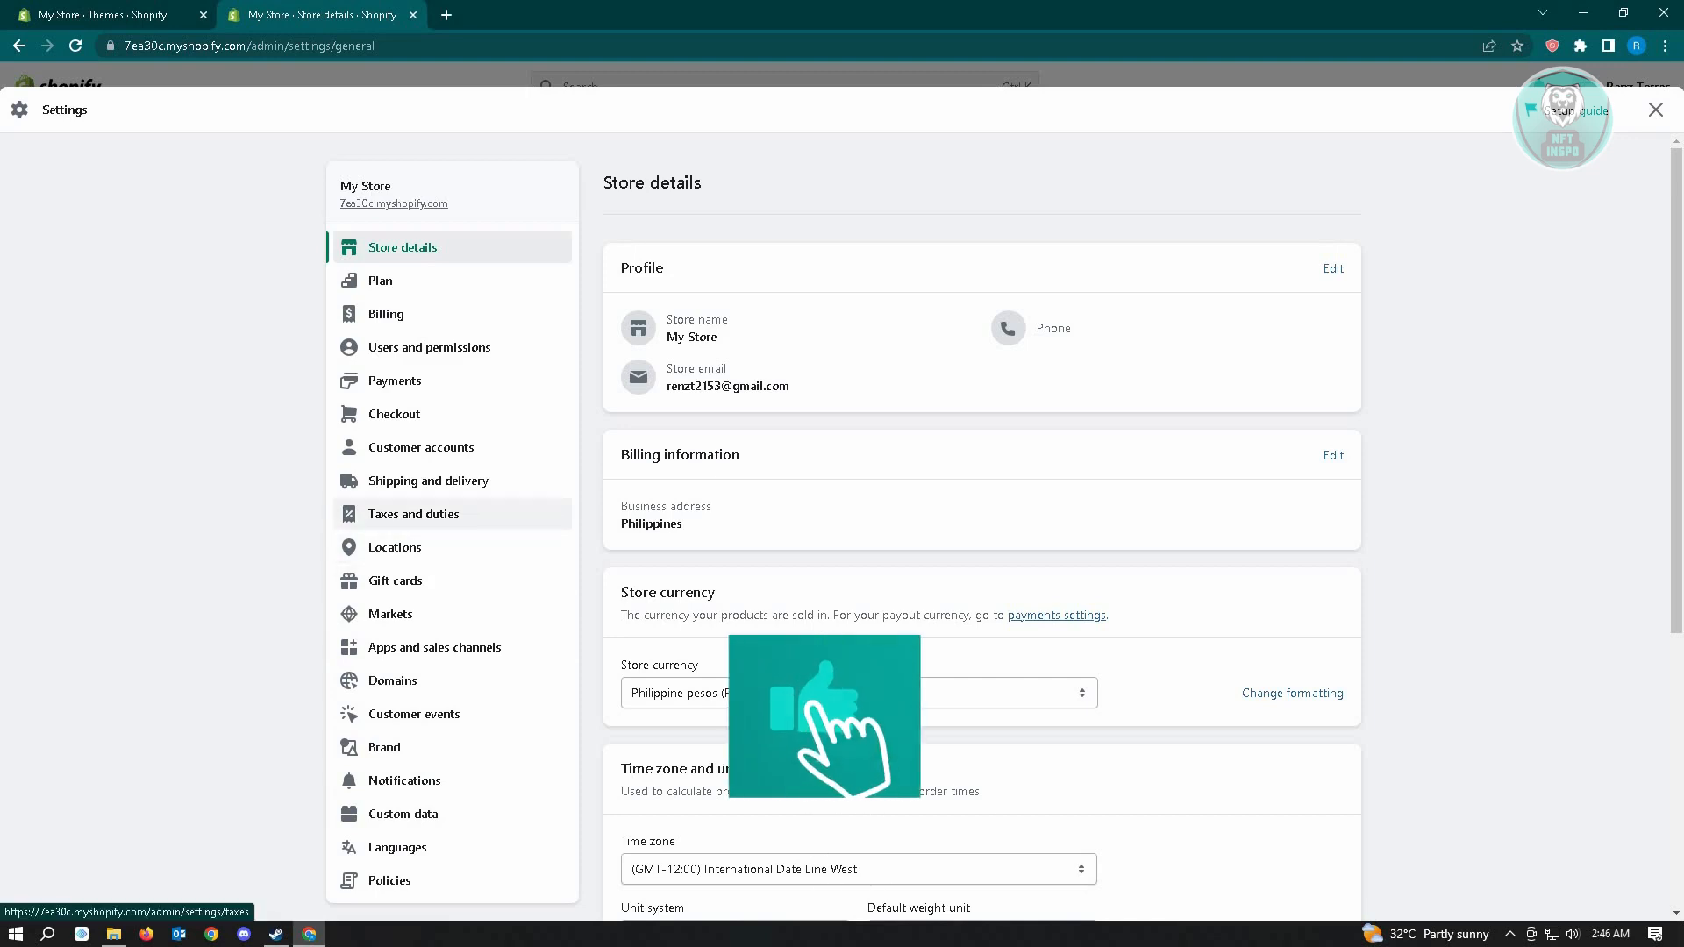
Go to the Taxes and duties page from the Settings sidebar.
{"action": "left_click", "coordinate": [411, 514]}
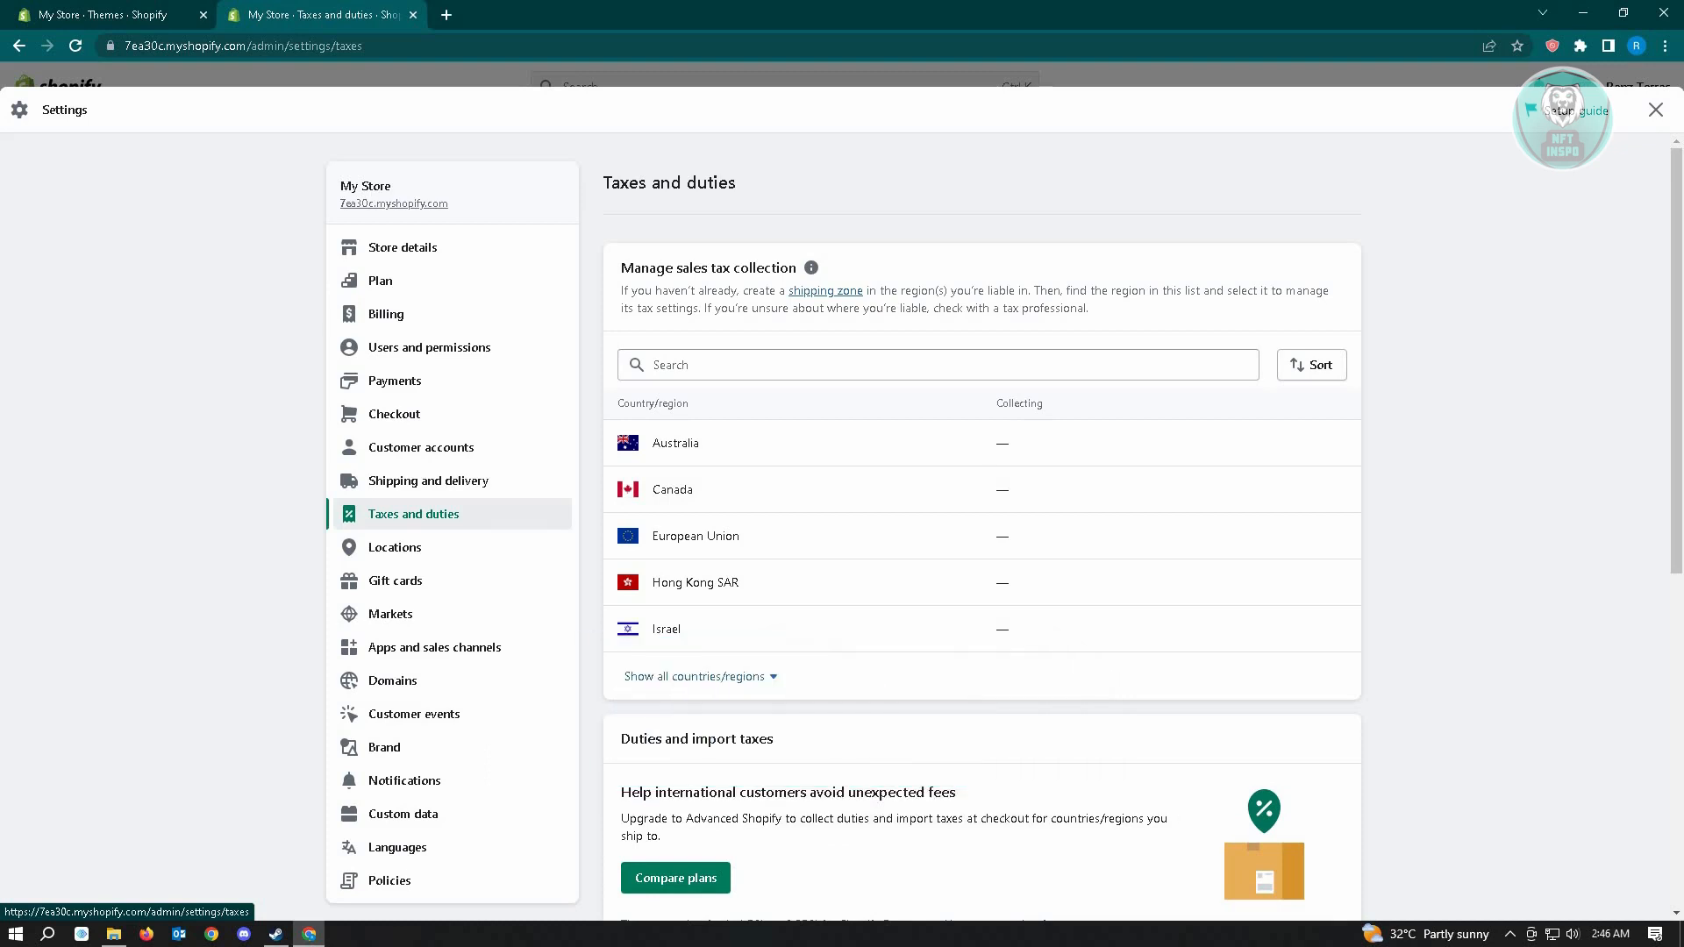
Scroll down to the 'Decide how tax is charged' section with its unchecked options.
{"action": "scroll", "scroll_direction": "down", "scroll_amount": 3}
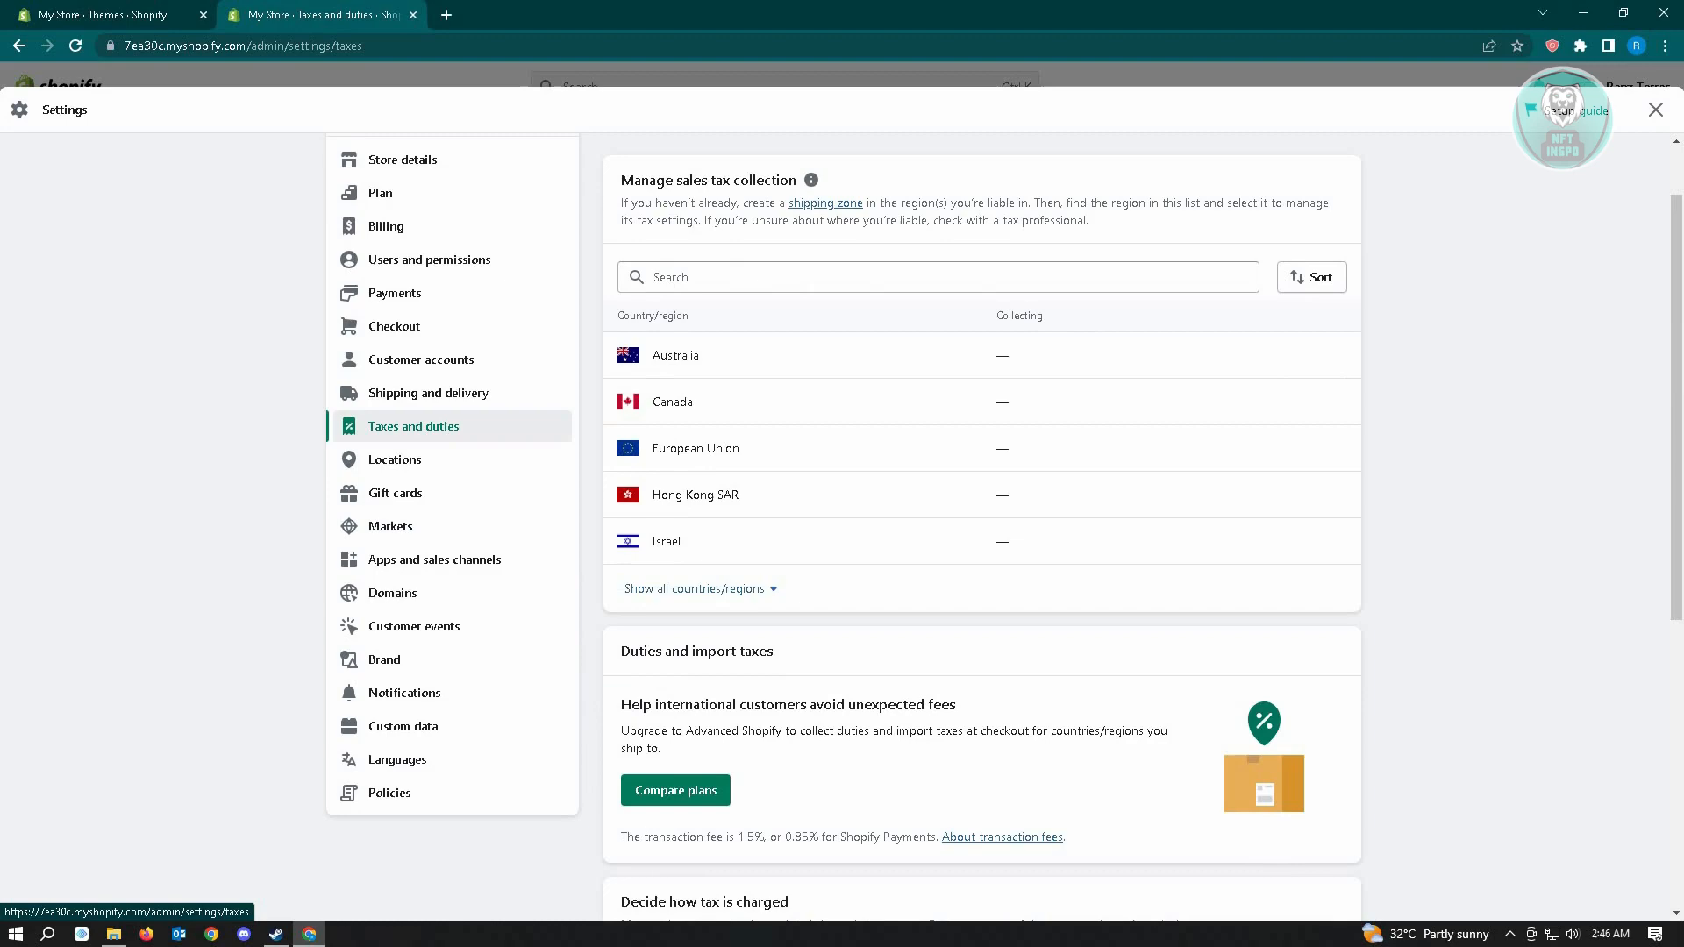
{"action": "scroll", "scroll_direction": "down", "scroll_amount": 3}
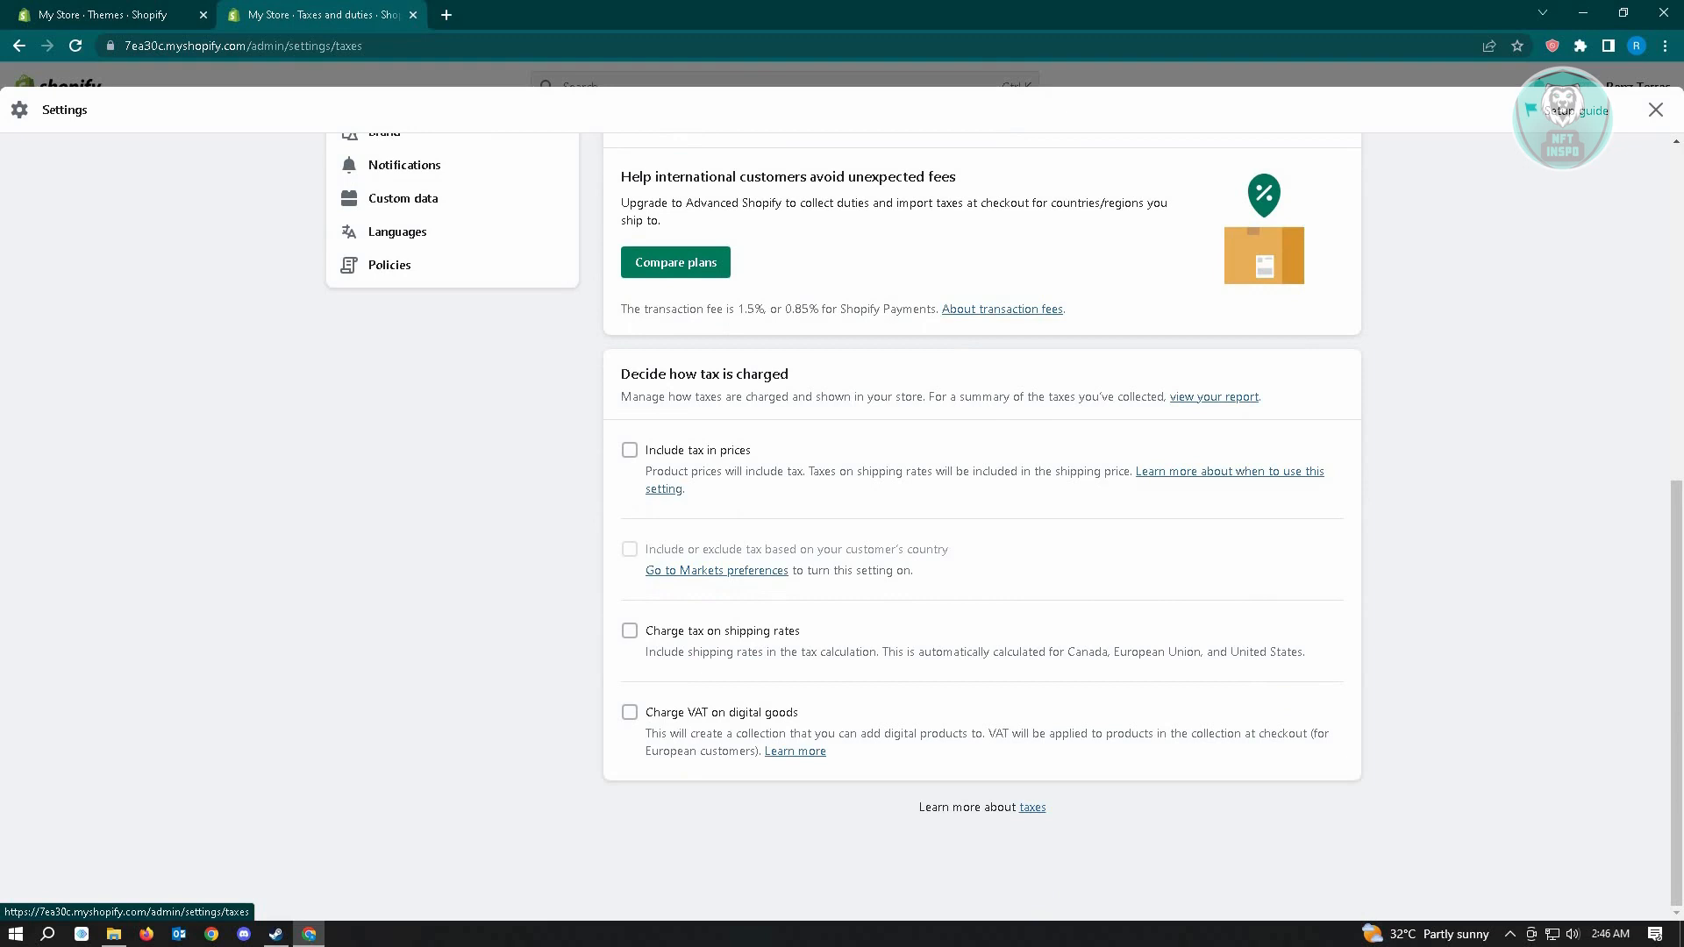
{"action": "mouse_move", "coordinate": [824, 440]}
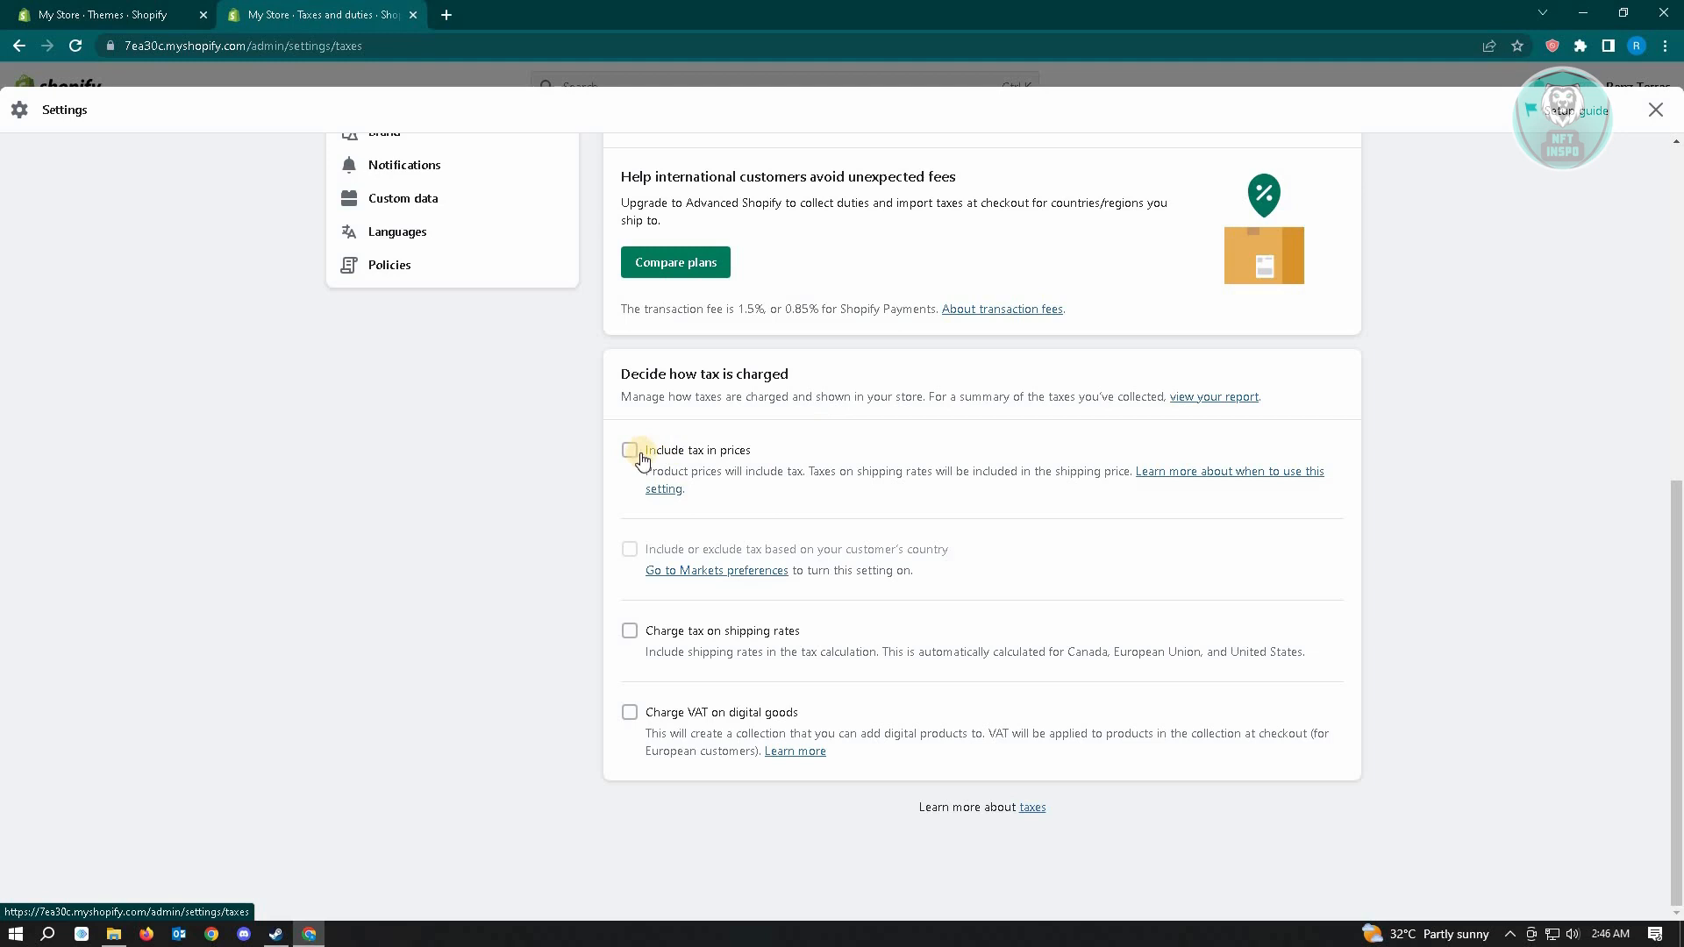
{"action": "left_click", "coordinate": [629, 451]}
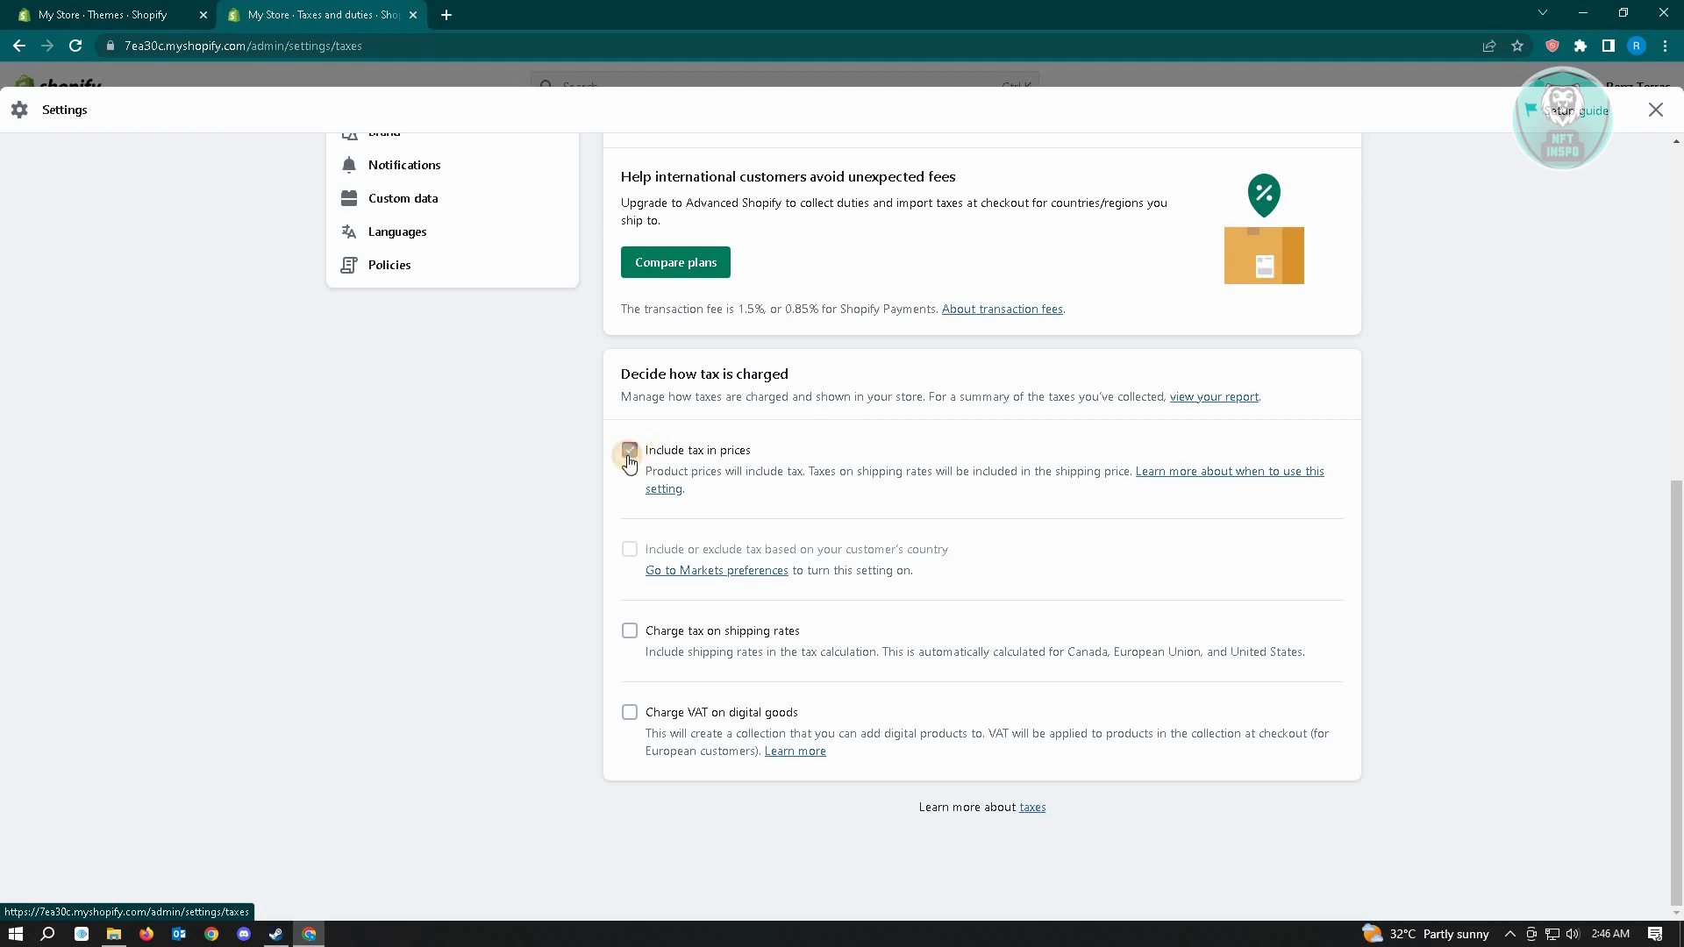
{"action": "left_click", "coordinate": [630, 451]}
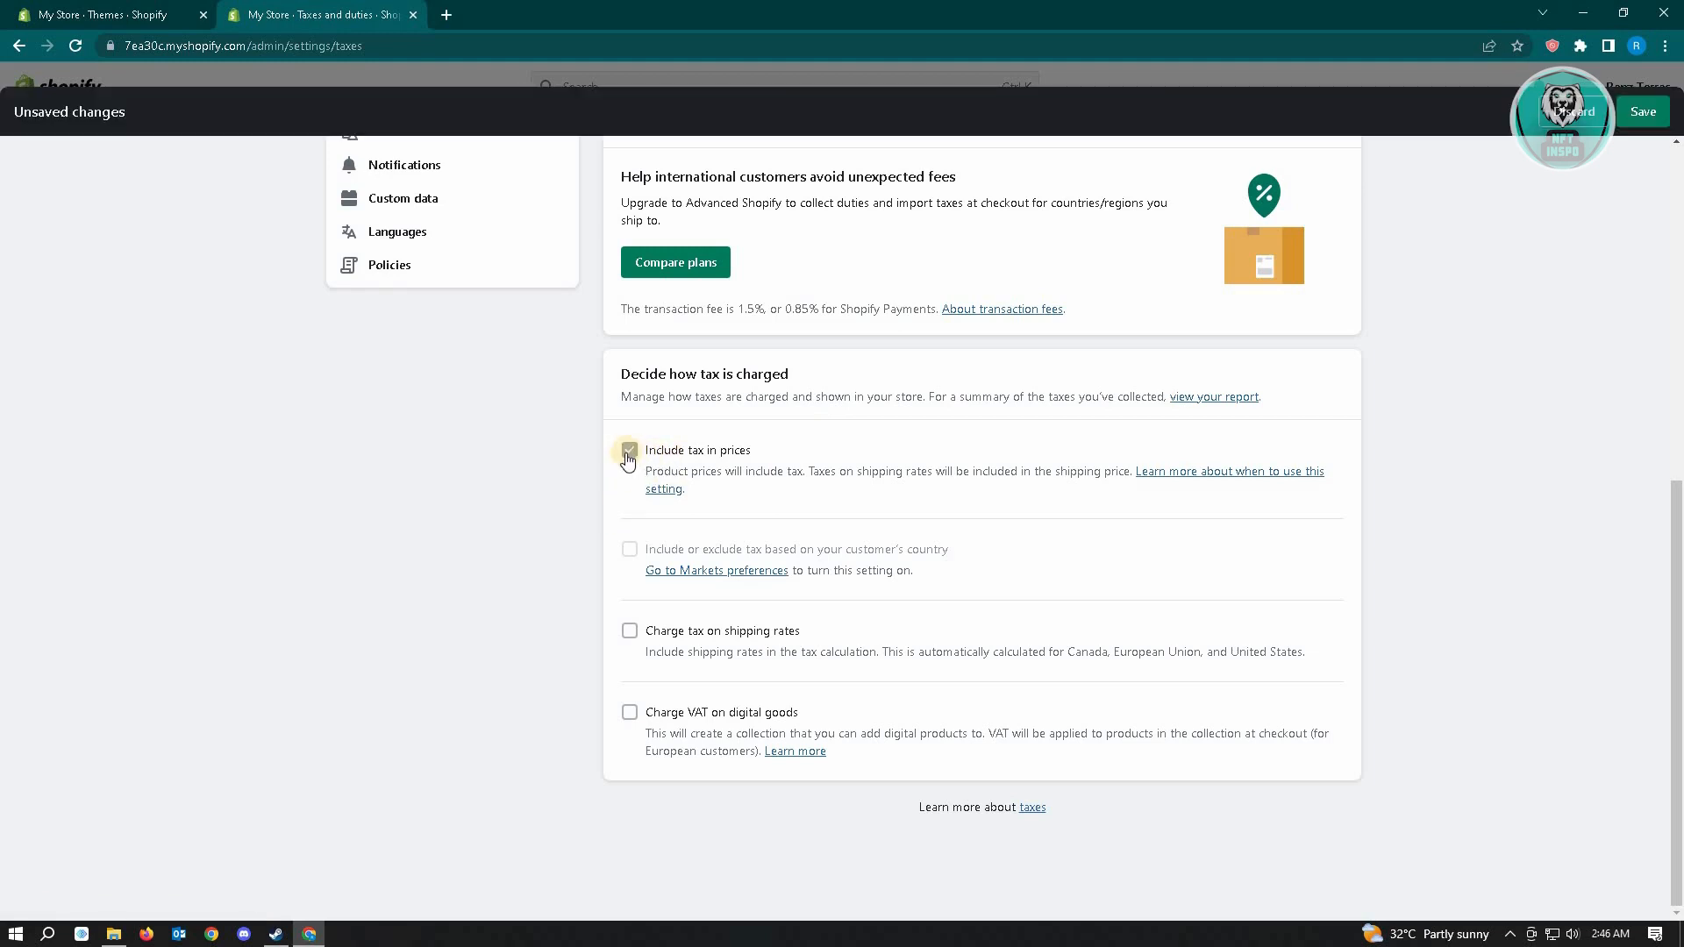
{"action": "left_click", "coordinate": [629, 449]}
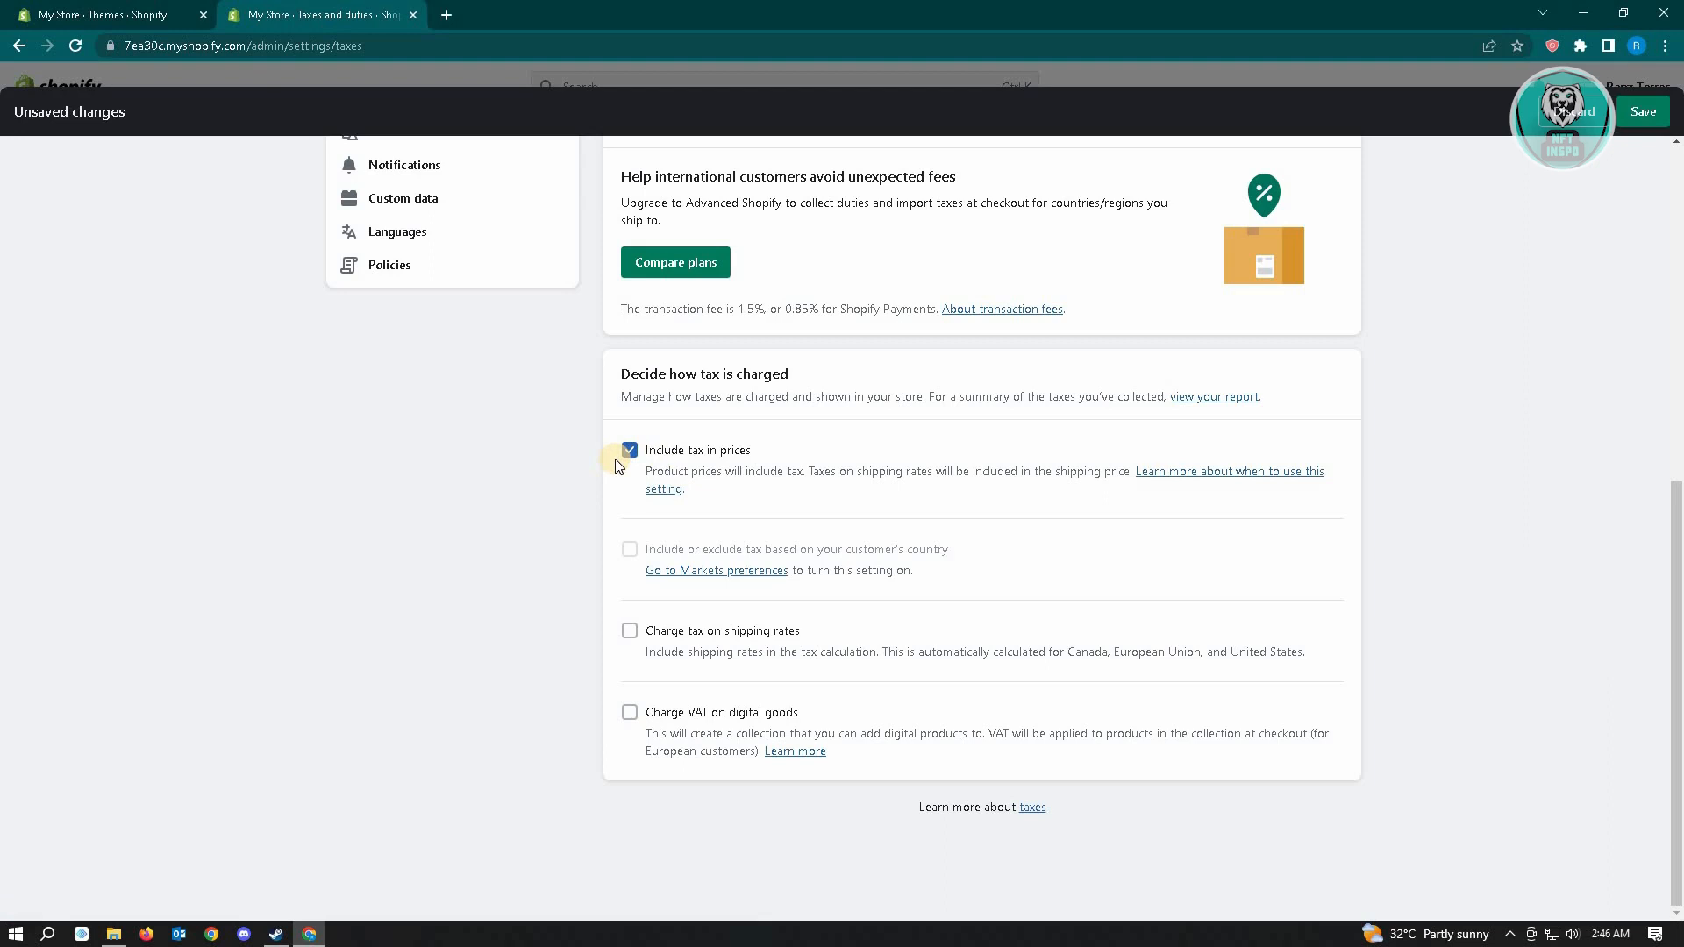
{"action": "left_click", "coordinate": [630, 451]}
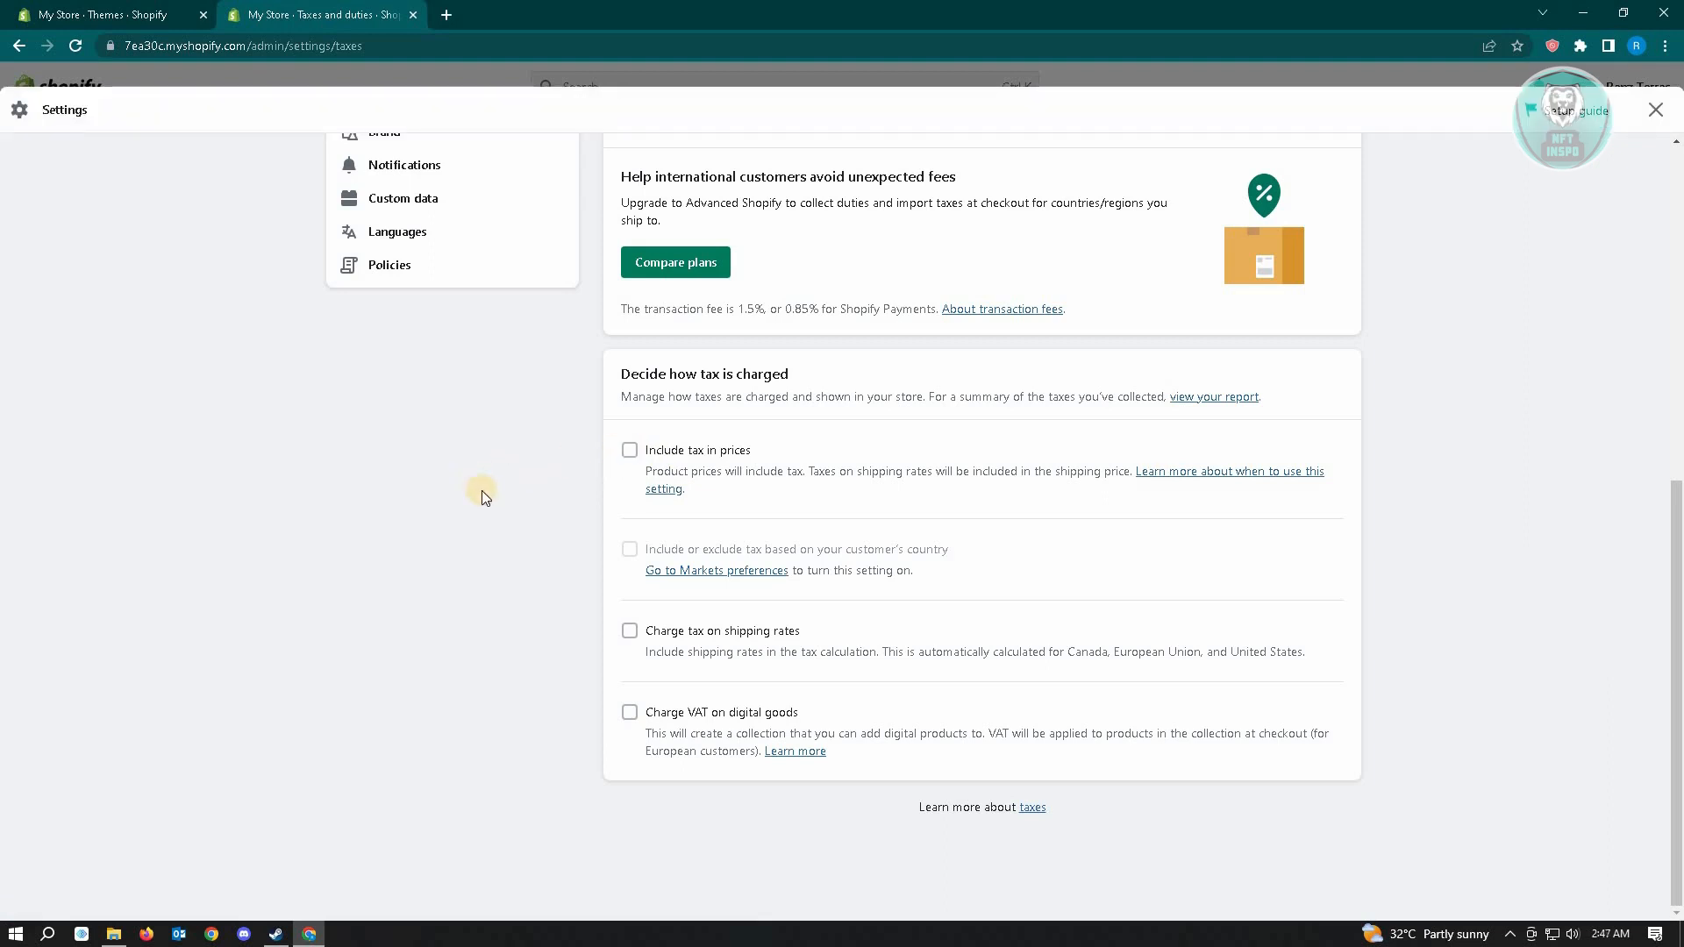